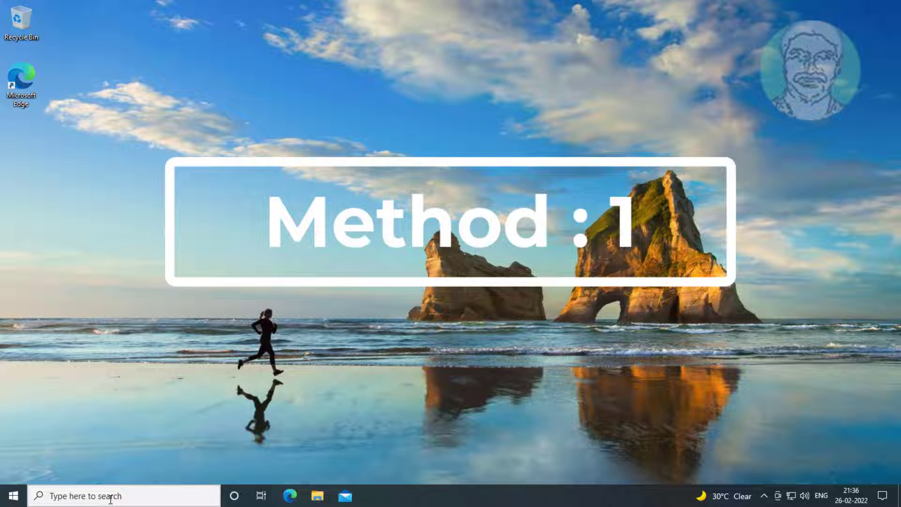
Search 'serv' in the taskbar and launch the Services app from Best match.
{"action": "type", "text": "services"}
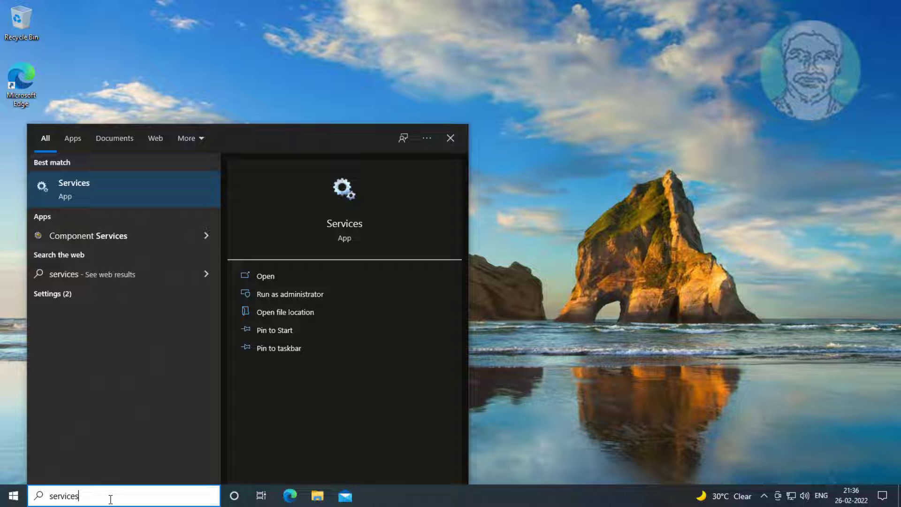
{"action": "mouse_move", "coordinate": [91, 193]}
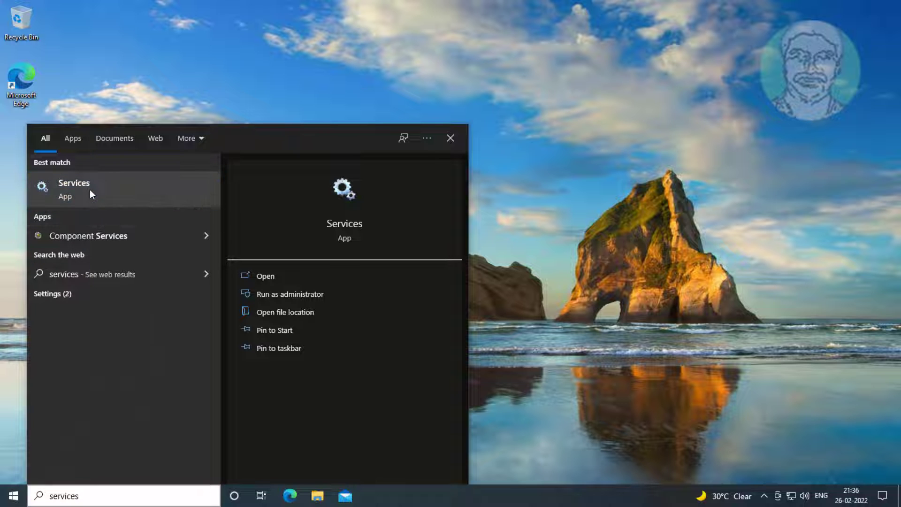
{"action": "left_click", "coordinate": [450, 138]}
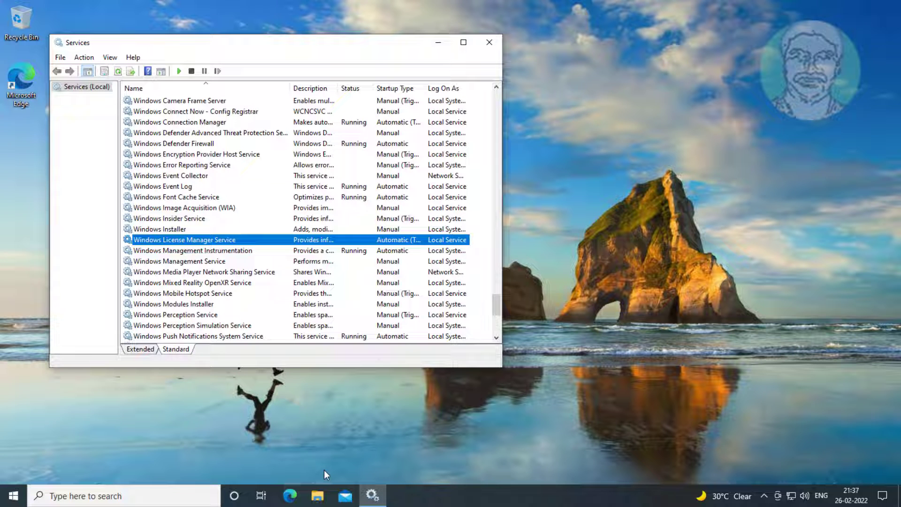
{"action": "mouse_move", "coordinate": [194, 244]}
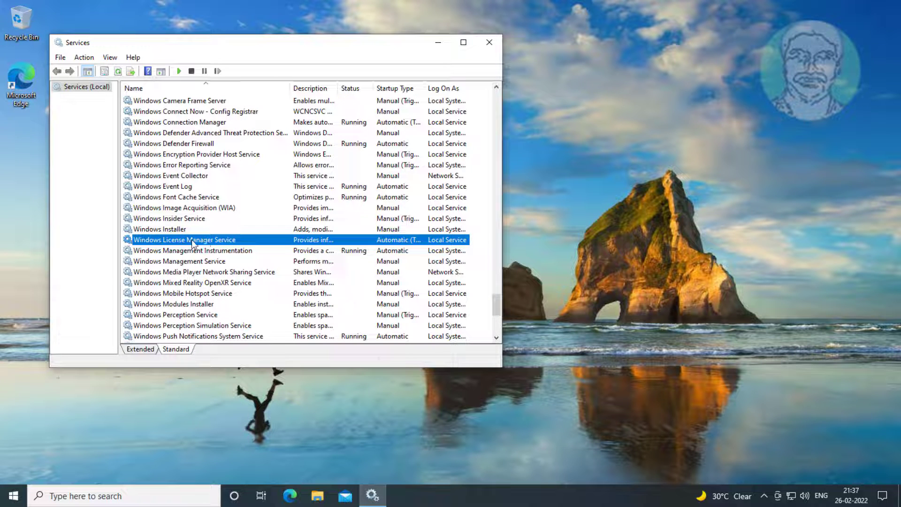
Set Windows License Manager Service to Automatic startup, start it, apply, and close Services.
{"action": "double_click", "coordinate": [185, 240]}
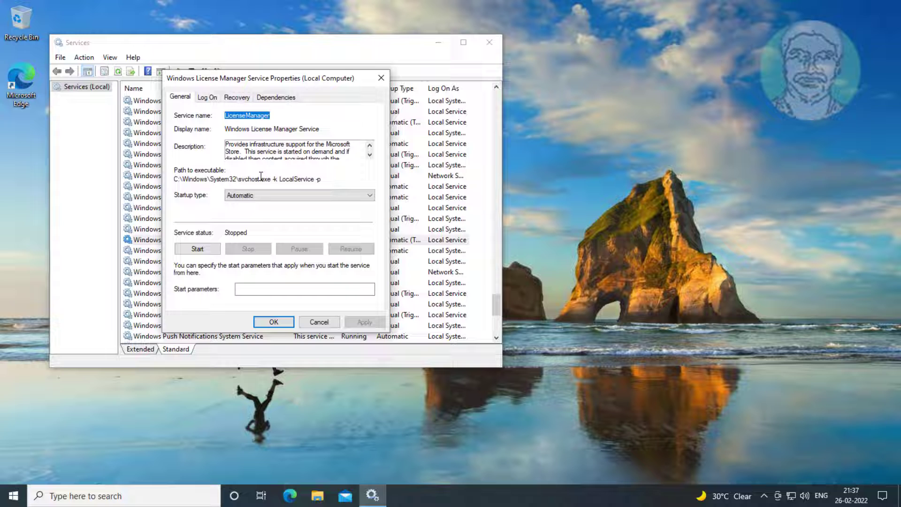
{"action": "left_click", "coordinate": [368, 195]}
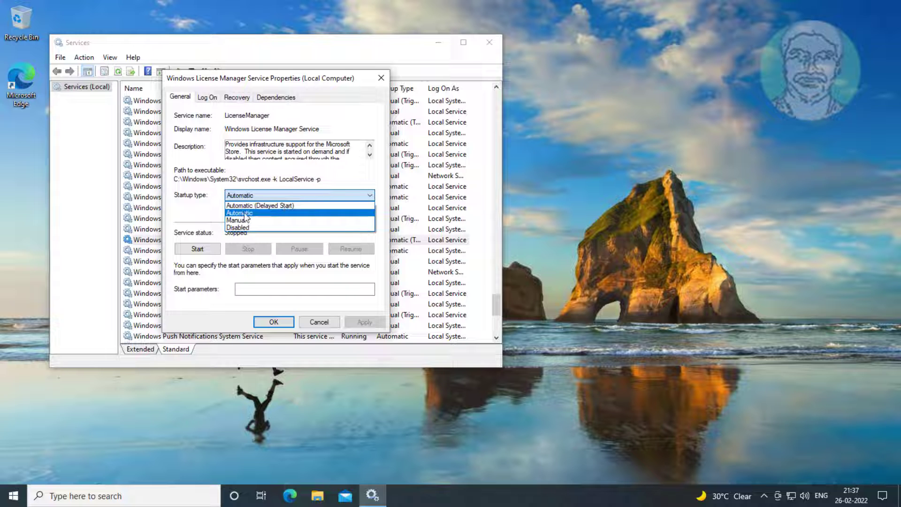
{"action": "left_click", "coordinate": [197, 248]}
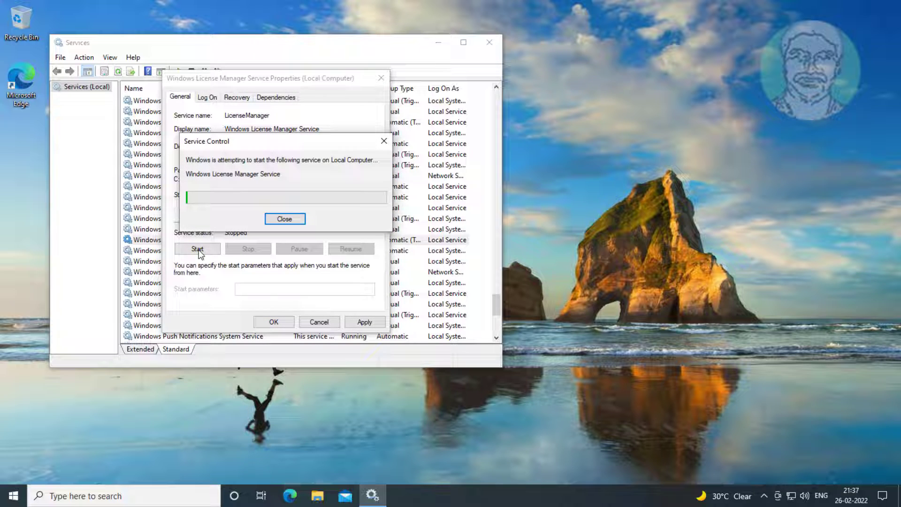
{"action": "left_click", "coordinate": [285, 219]}
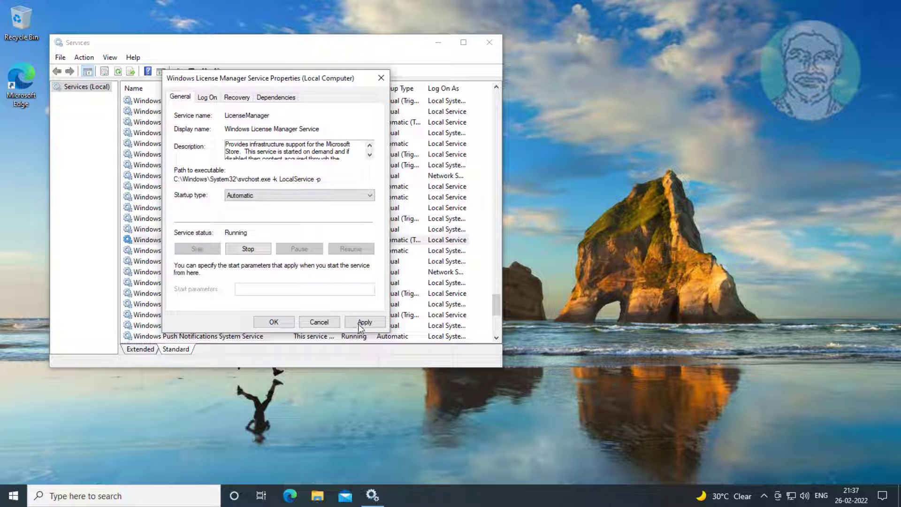
{"action": "left_click", "coordinate": [274, 321]}
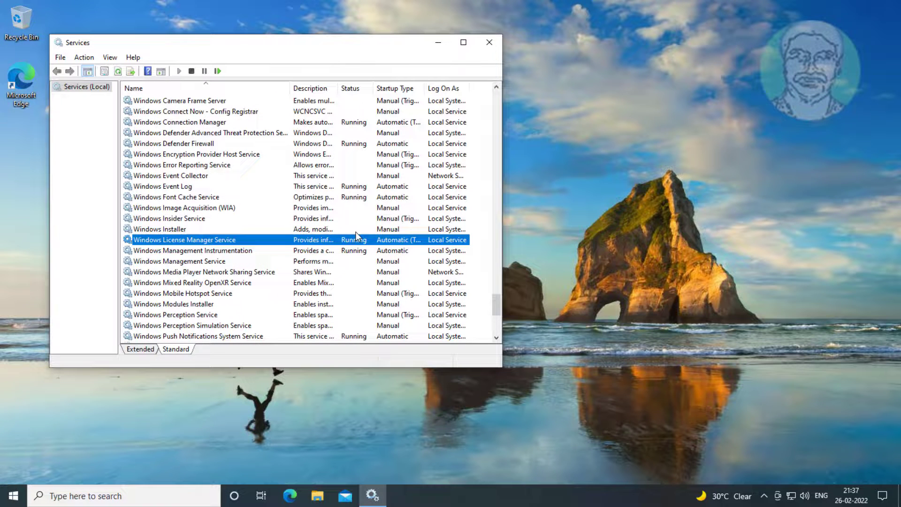
{"action": "left_click", "coordinate": [489, 43]}
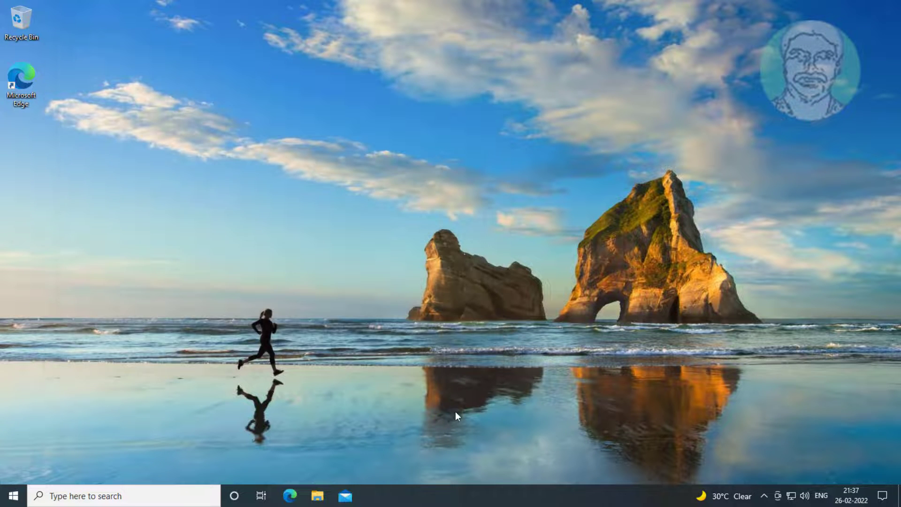
Restart the computer from the Start menu's power options.
{"action": "left_click", "coordinate": [14, 495]}
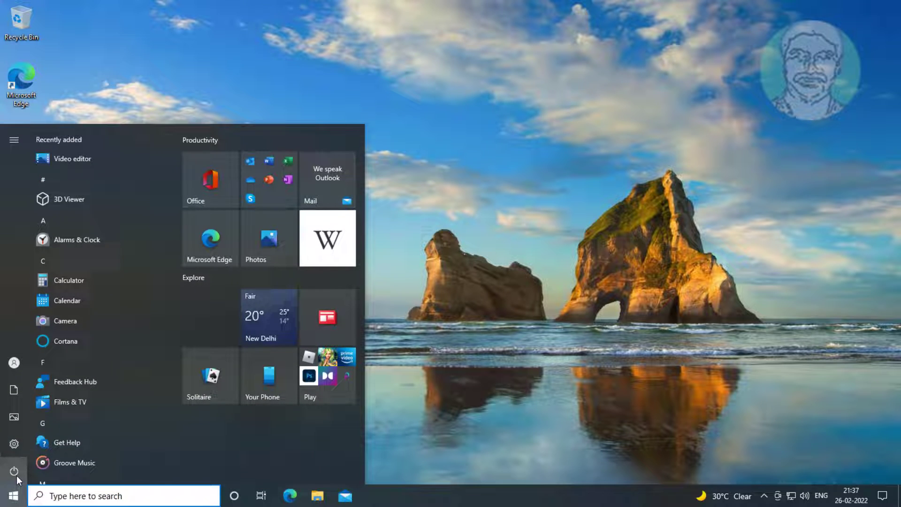
{"action": "left_click", "coordinate": [14, 469]}
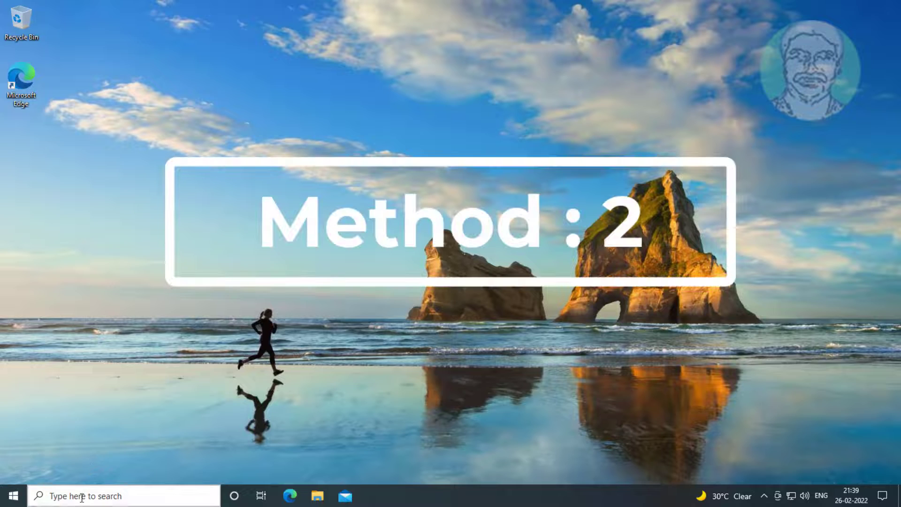
Search 'ms' in the taskbar and launch System Configuration from the results.
{"action": "type", "text": "msconfig"}
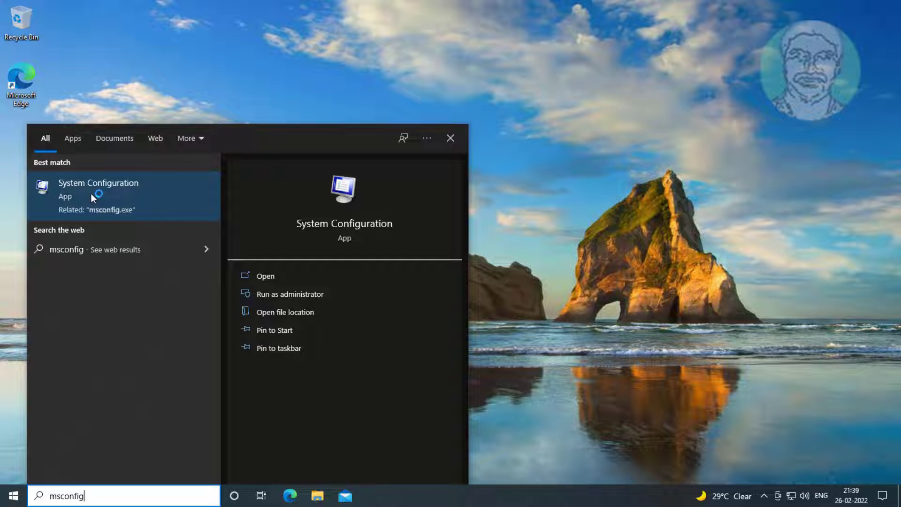
{"action": "left_click", "coordinate": [98, 183]}
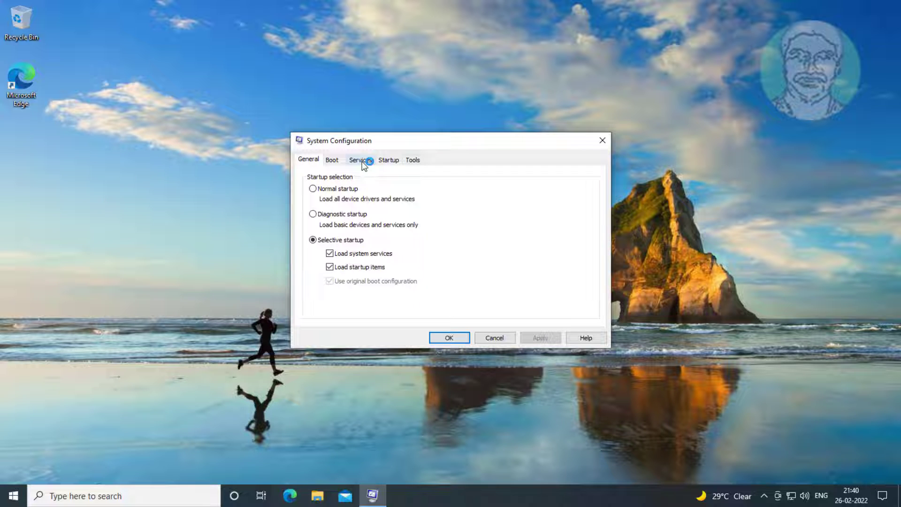
Hide Microsoft services, disable all remaining services, apply, and restart when prompted.
{"action": "left_click", "coordinate": [360, 159]}
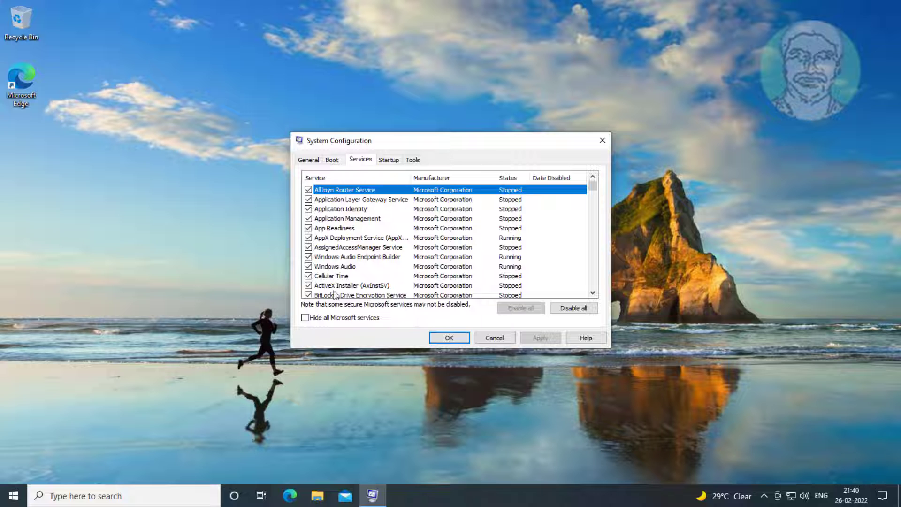
{"action": "left_click", "coordinate": [304, 317]}
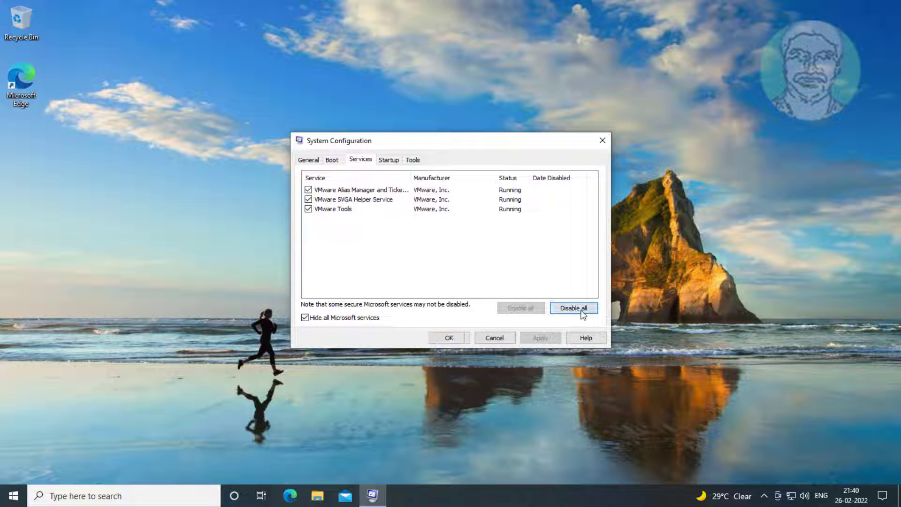
{"action": "left_click", "coordinate": [574, 308]}
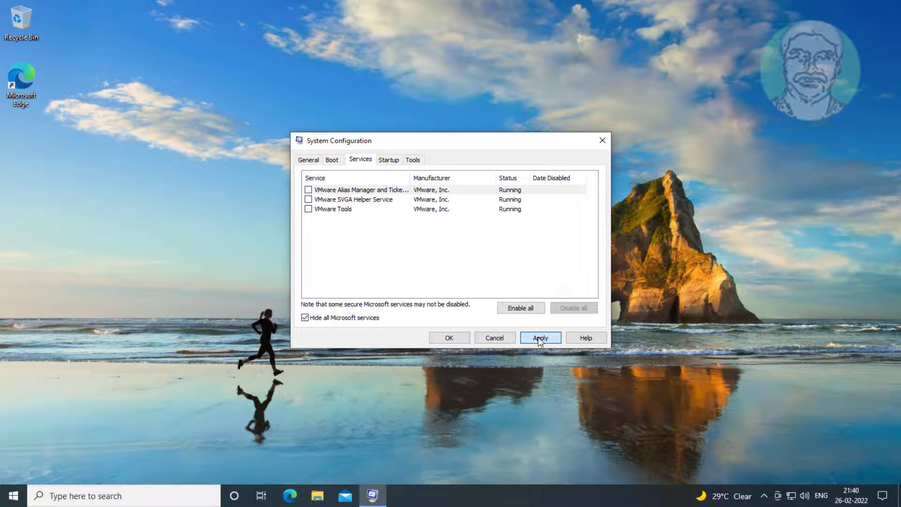
{"action": "left_click", "coordinate": [540, 337]}
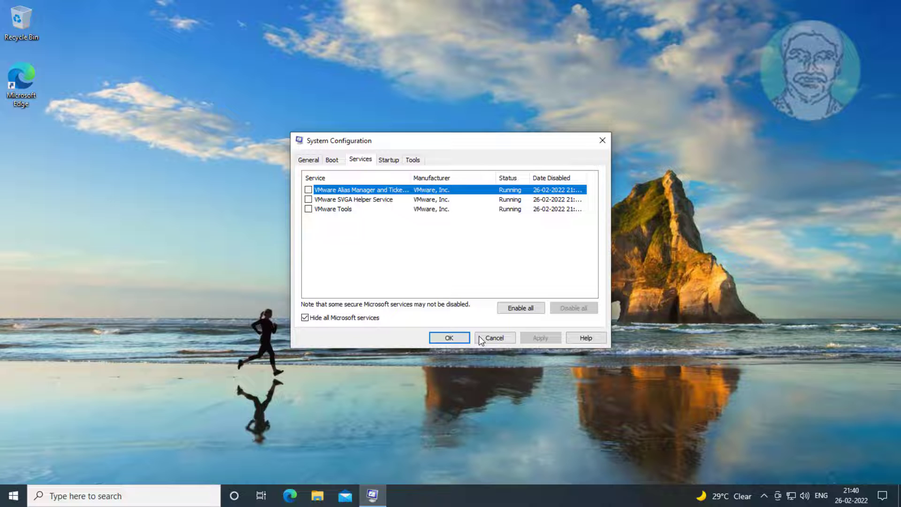
{"action": "left_click", "coordinate": [449, 337]}
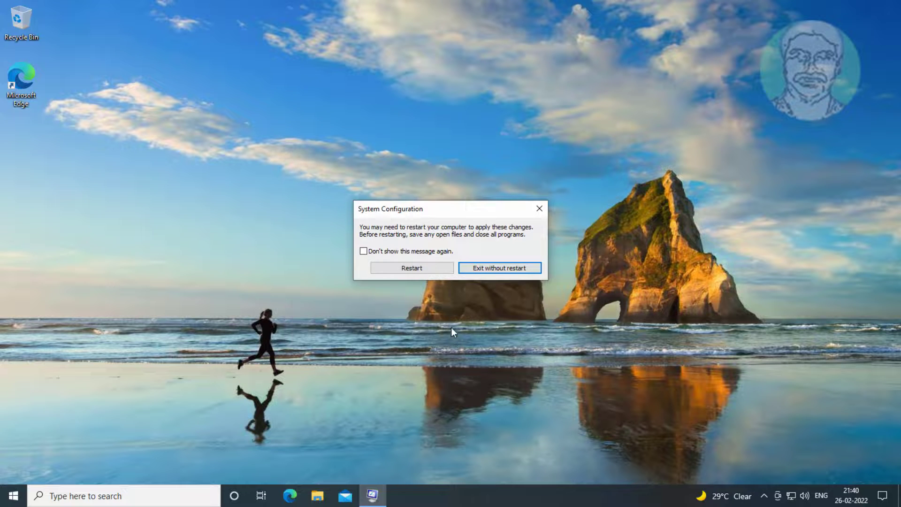
{"action": "mouse_move", "coordinate": [406, 268]}
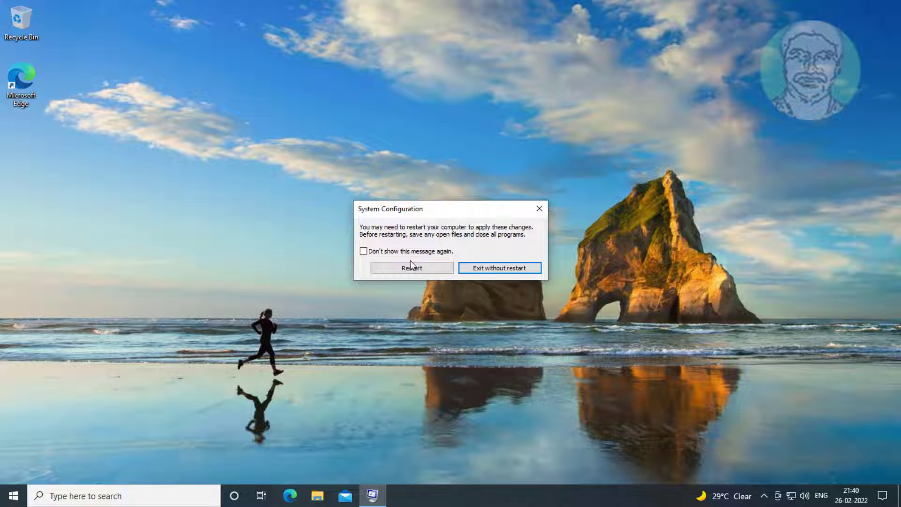
{"action": "left_click", "coordinate": [411, 268]}
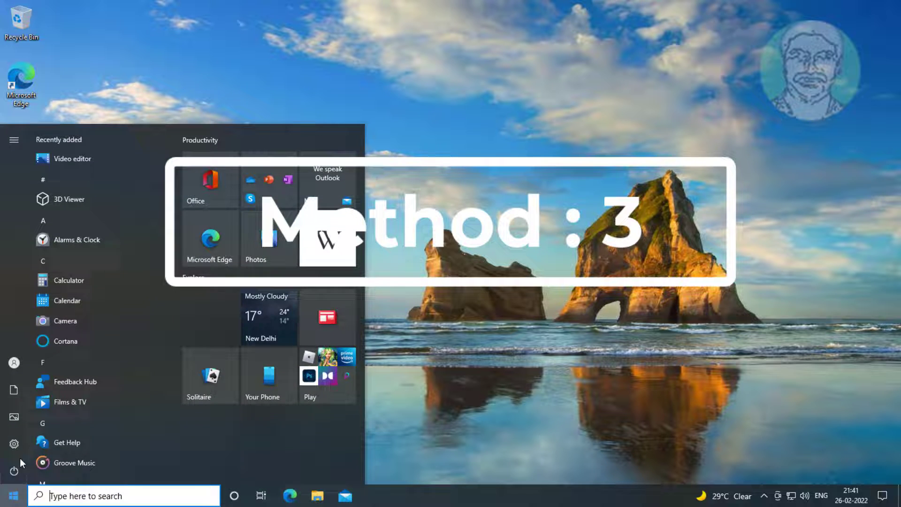
Navigate Settings > Update & Security > Troubleshoot > Additional troubleshooters and expand Windows Store Apps.
{"action": "left_click", "coordinate": [13, 441]}
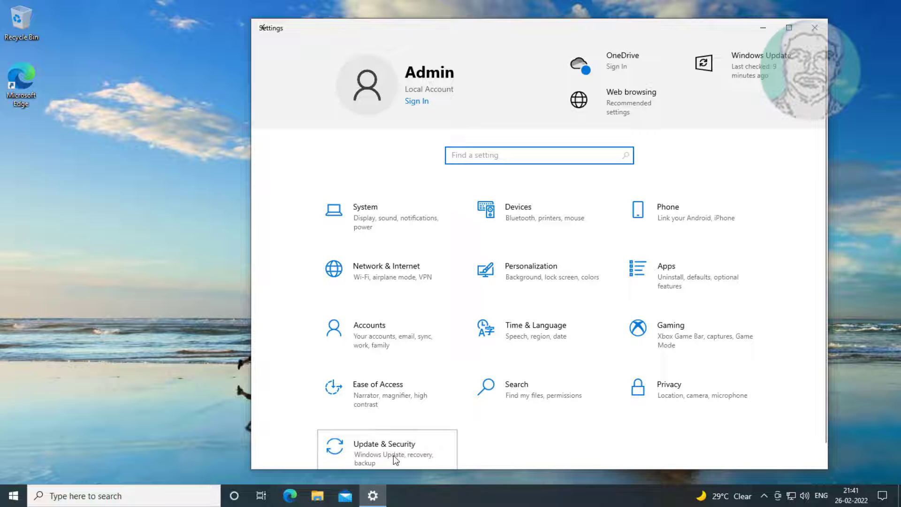
{"action": "left_click", "coordinate": [385, 449]}
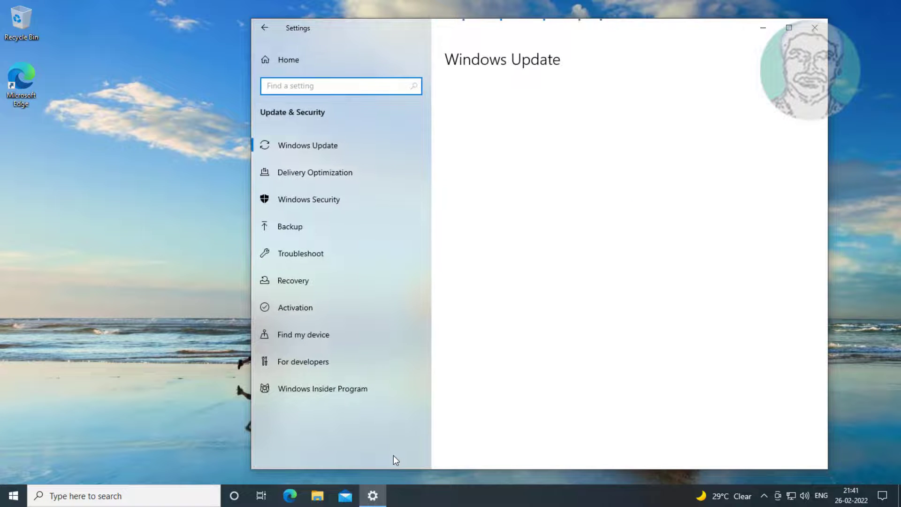
{"action": "left_click", "coordinate": [300, 254]}
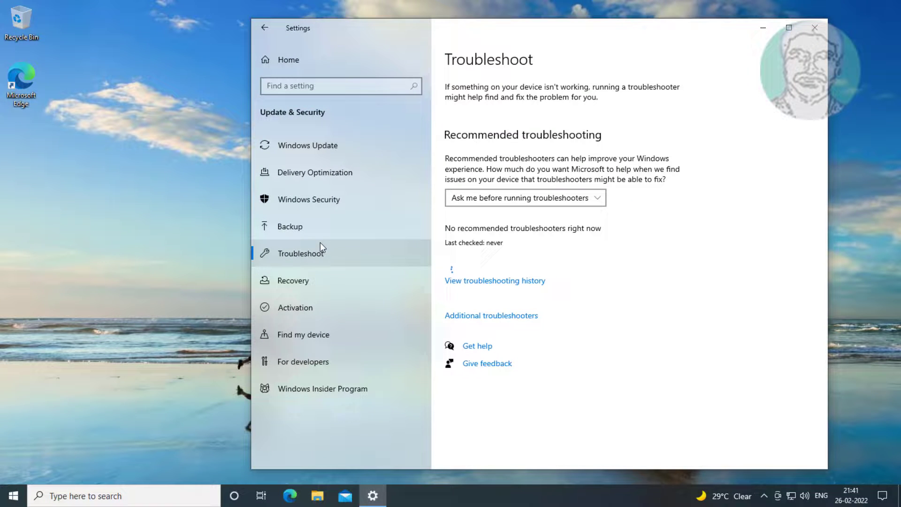
{"action": "left_click", "coordinate": [492, 315]}
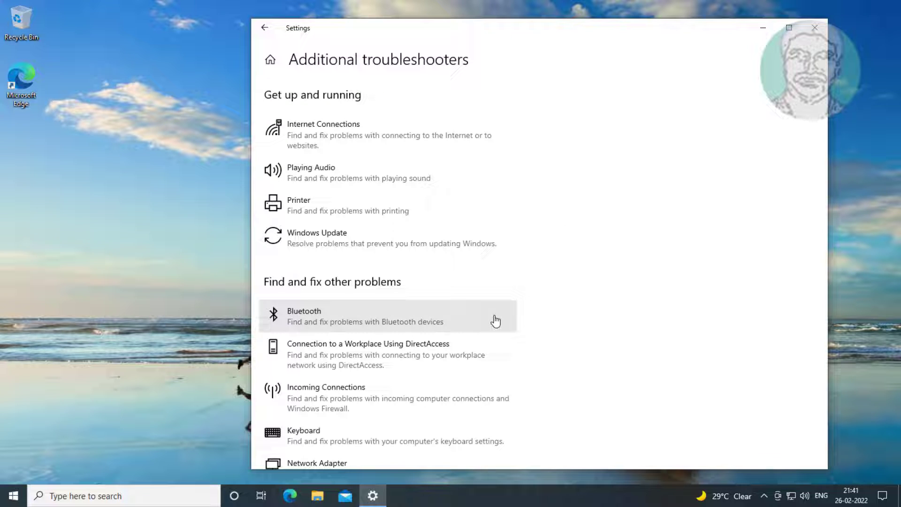
{"action": "mouse_move", "coordinate": [553, 366]}
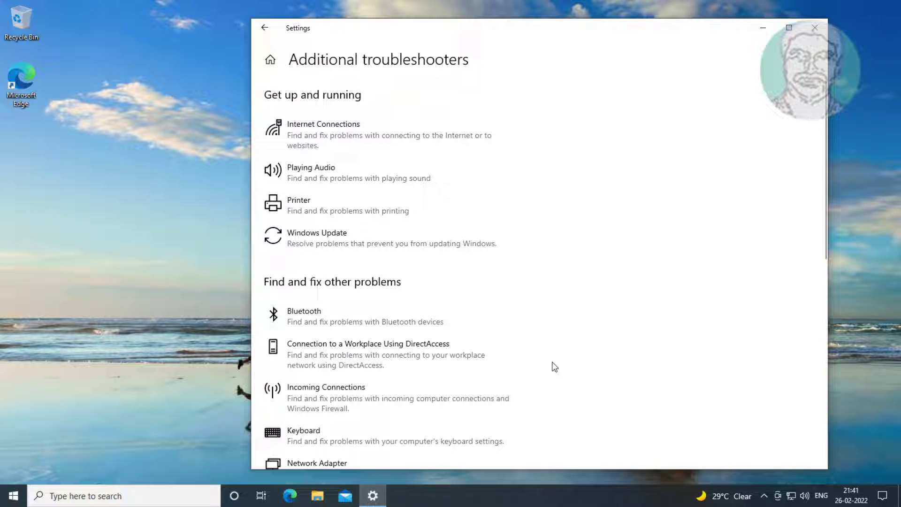
{"action": "scroll", "scroll_direction": "down", "scroll_amount": 3}
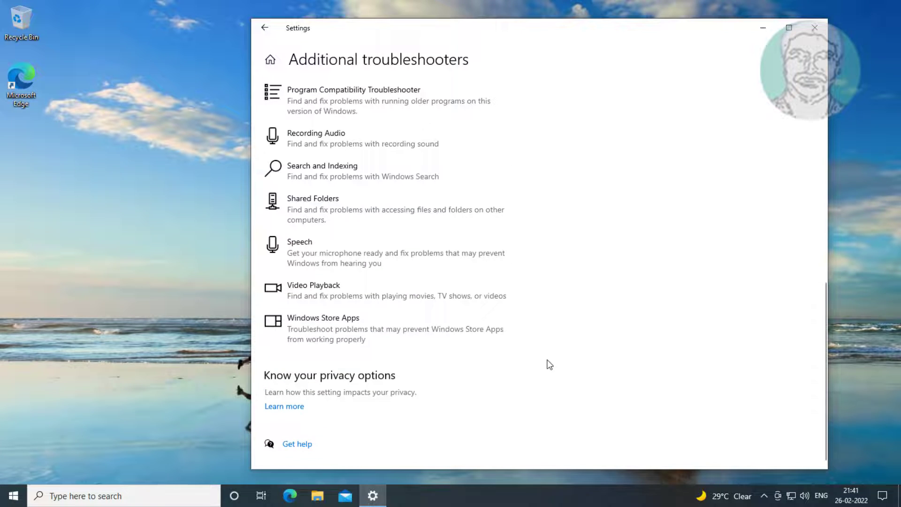
{"action": "left_click", "coordinate": [323, 323]}
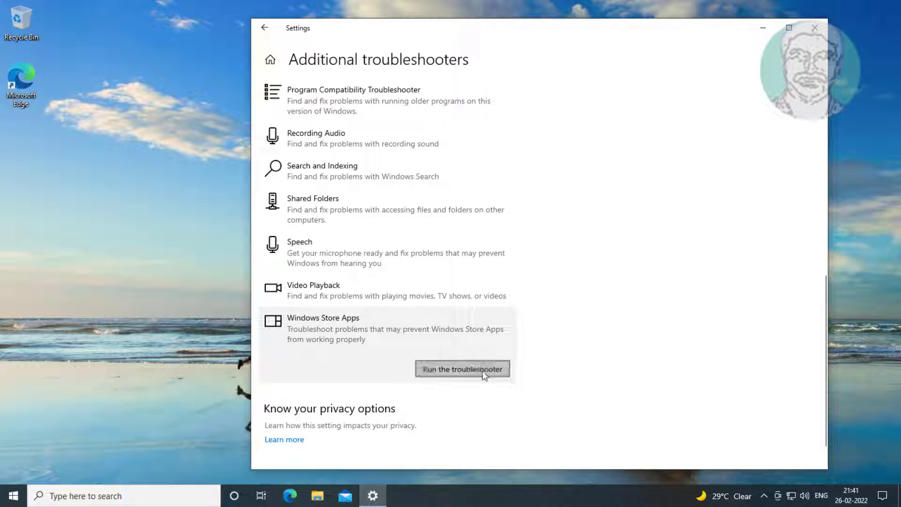
Run the Windows Store Apps troubleshooter to completion, close it, and close Settings.
{"action": "left_click", "coordinate": [461, 369]}
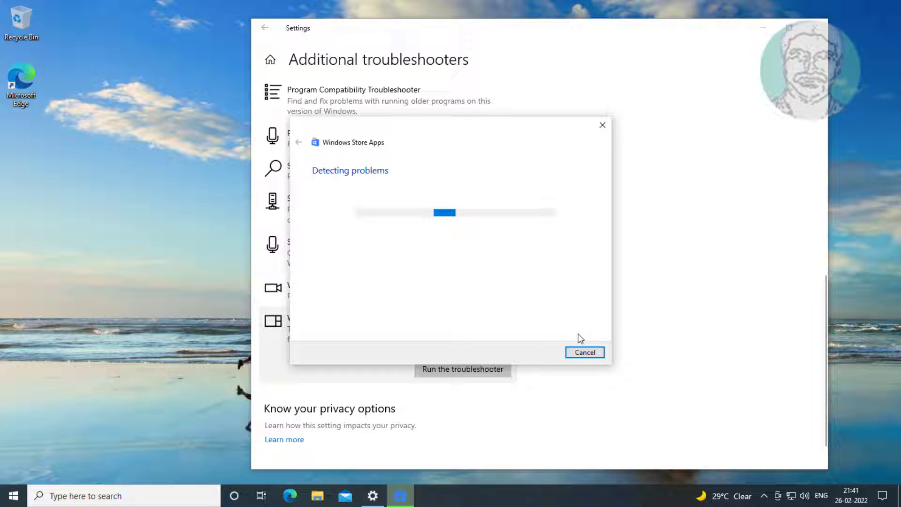
{"action": "mouse_move", "coordinate": [520, 301]}
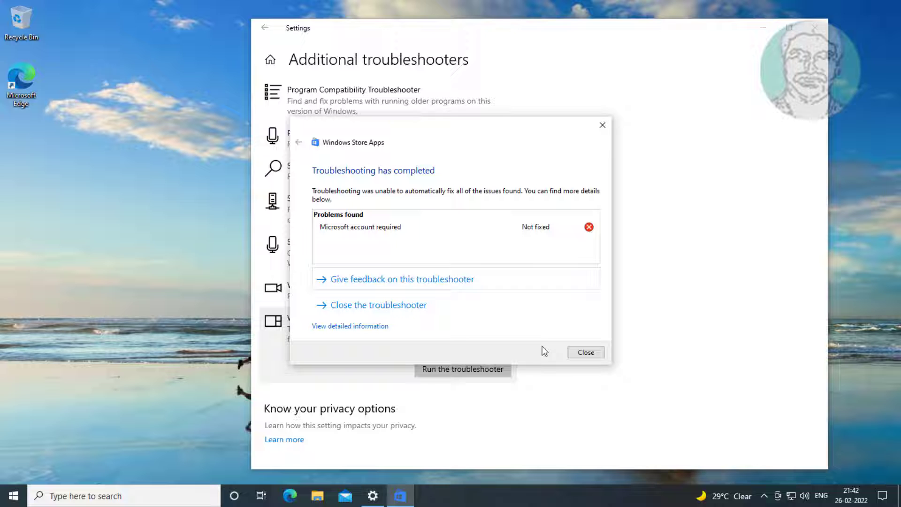
{"action": "left_click", "coordinate": [586, 352]}
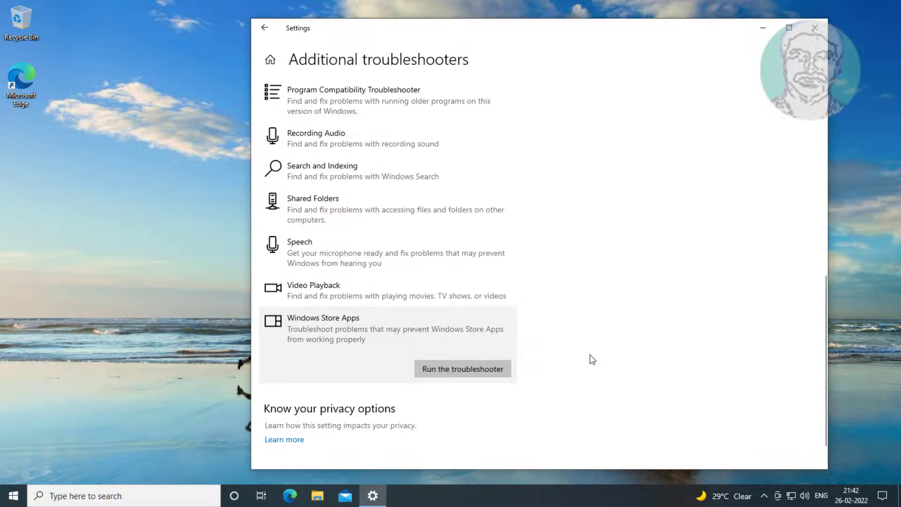
{"action": "left_click", "coordinate": [812, 27]}
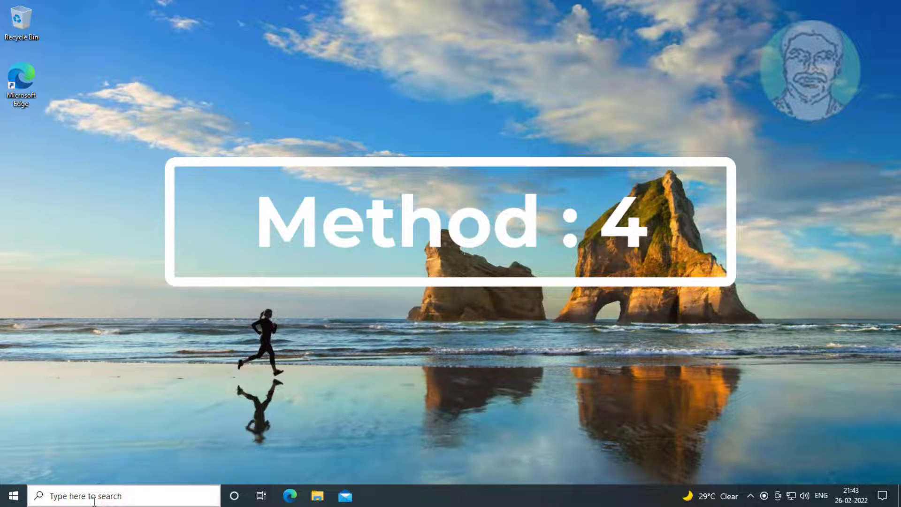
Search 'powe' and choose Run as Administrator on Windows PowerShell.
{"action": "type", "text": "powershell"}
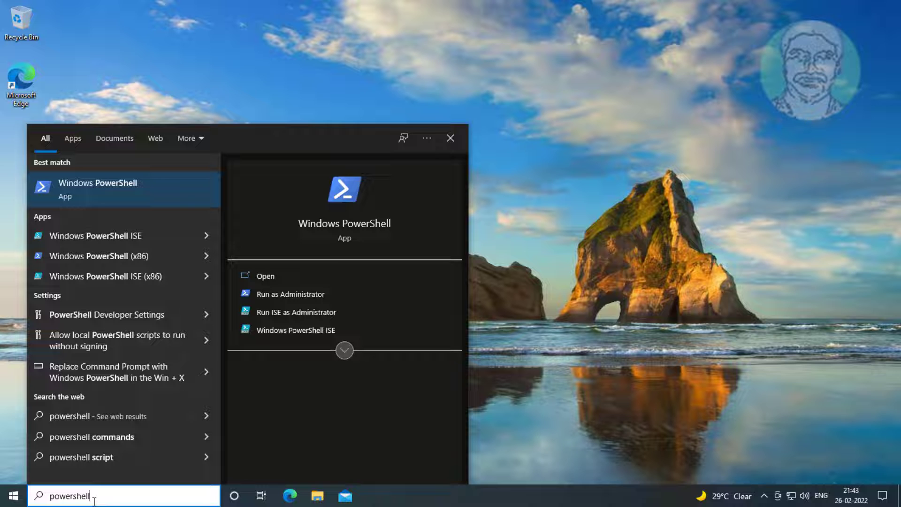
{"action": "right_click", "coordinate": [98, 189]}
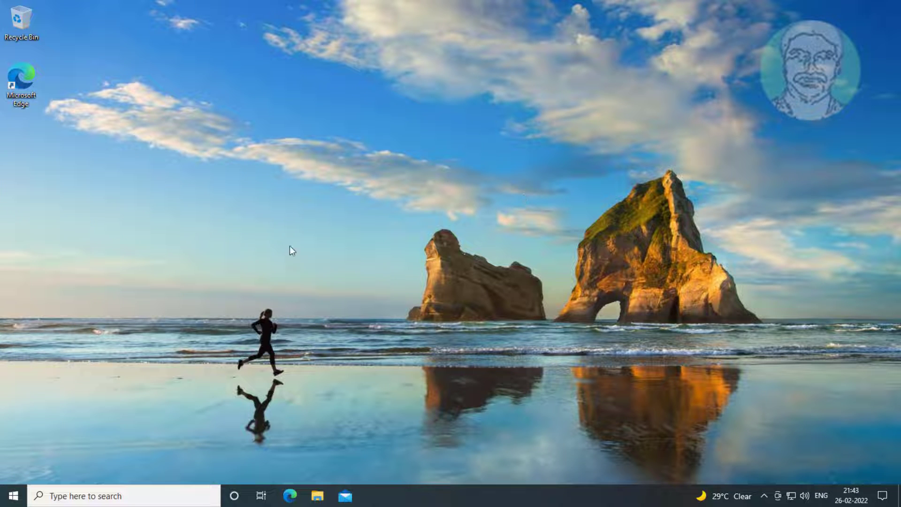
{"action": "mouse_move", "coordinate": [375, 265]}
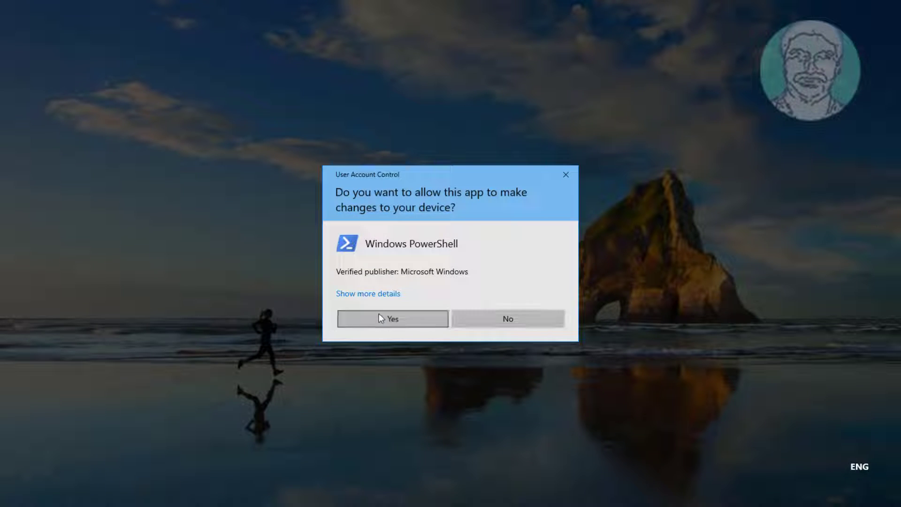
Accept the UAC prompt and enter Get-AppxPackage Microsoft.Windows.Photos | Remove-AppxPackage.
{"action": "left_click", "coordinate": [392, 319]}
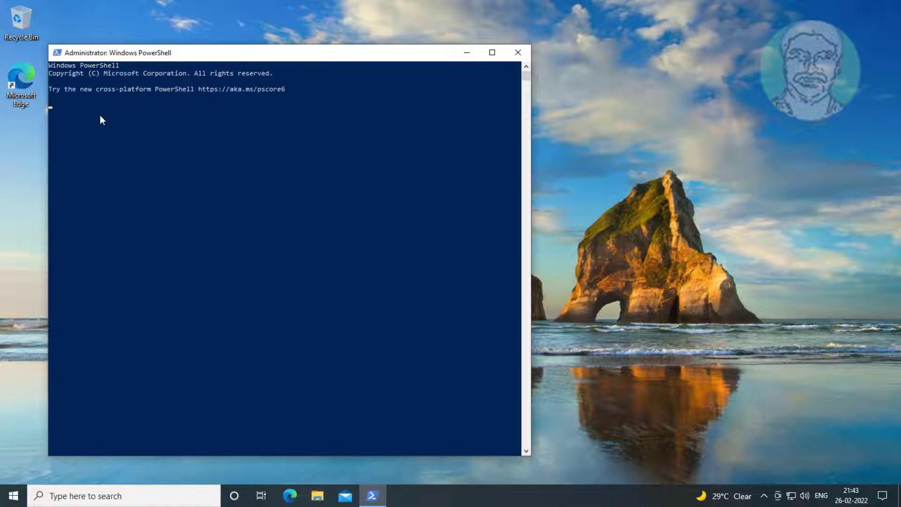
{"action": "type", "text": "Get-AppxPackage Microsoft.Windows.Photos | Remove-AppxPackage"}
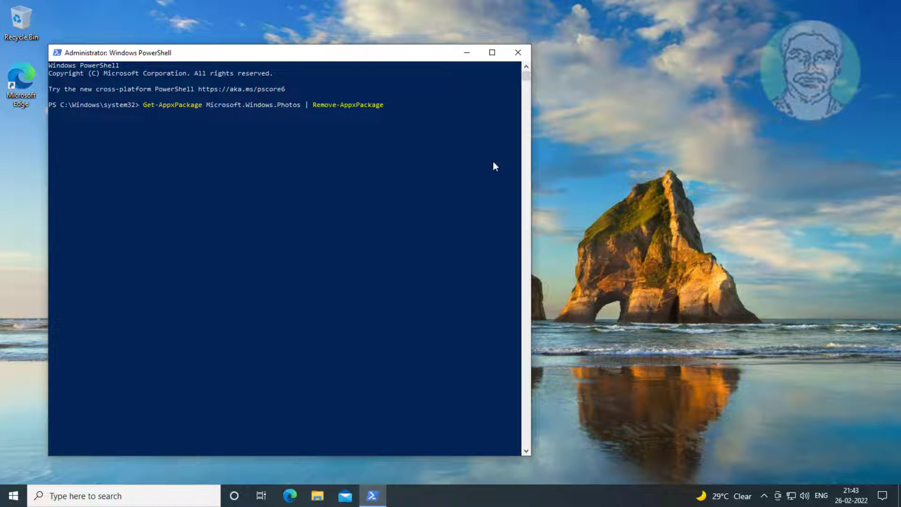
{"action": "mouse_move", "coordinate": [511, 149]}
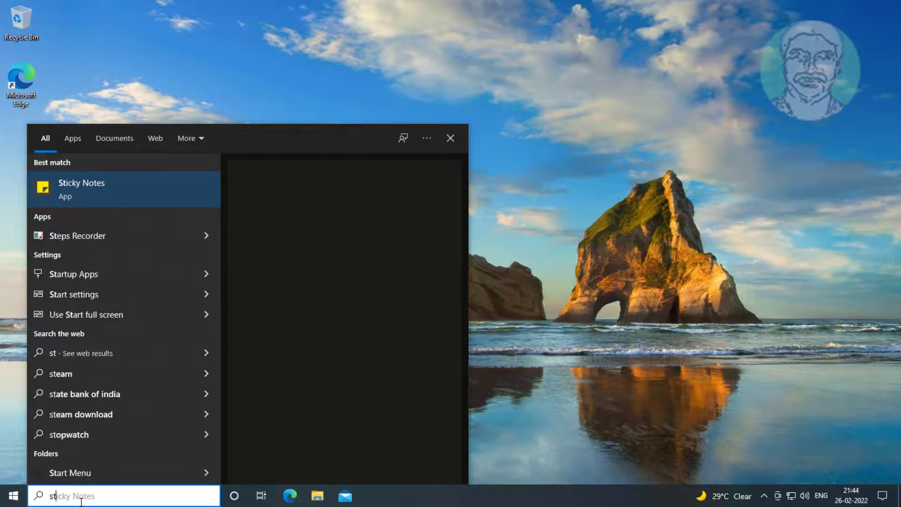
Search 'store' in the taskbar to launch Microsoft Store.
{"action": "type", "text": "store"}
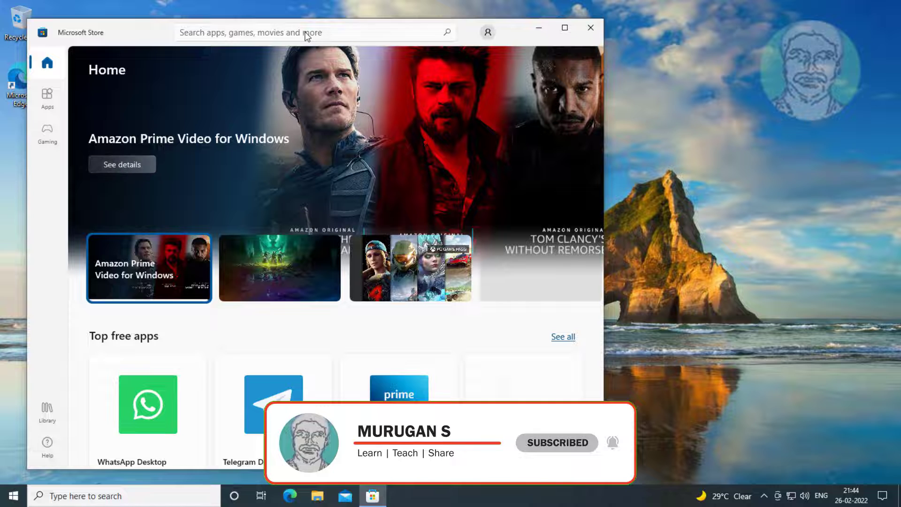
Search the Store for 'photos' and open the Microsoft Photos app page.
{"action": "type", "text": "p"}
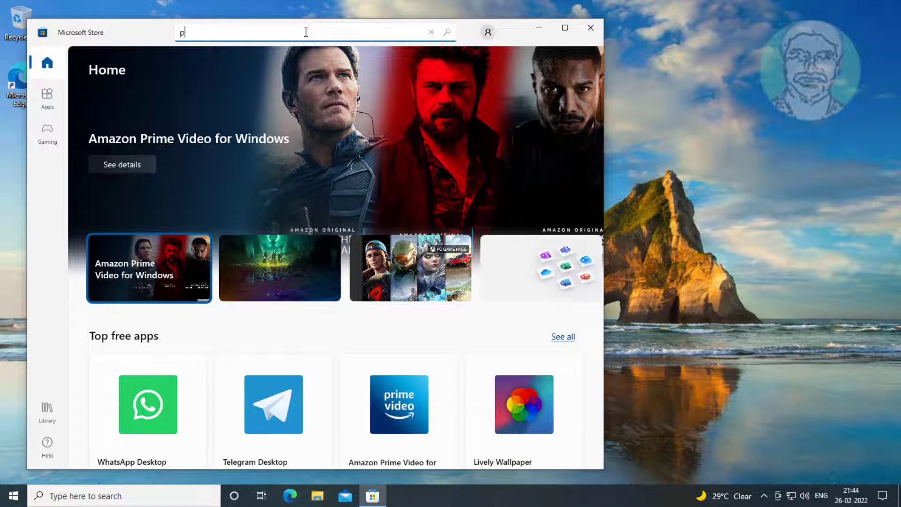
{"action": "type", "text": "hotos"}
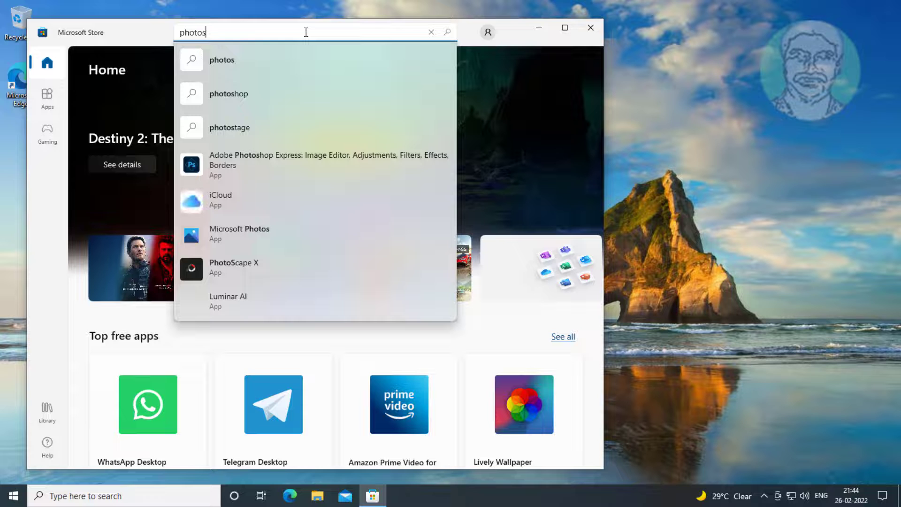
{"action": "mouse_move", "coordinate": [276, 240]}
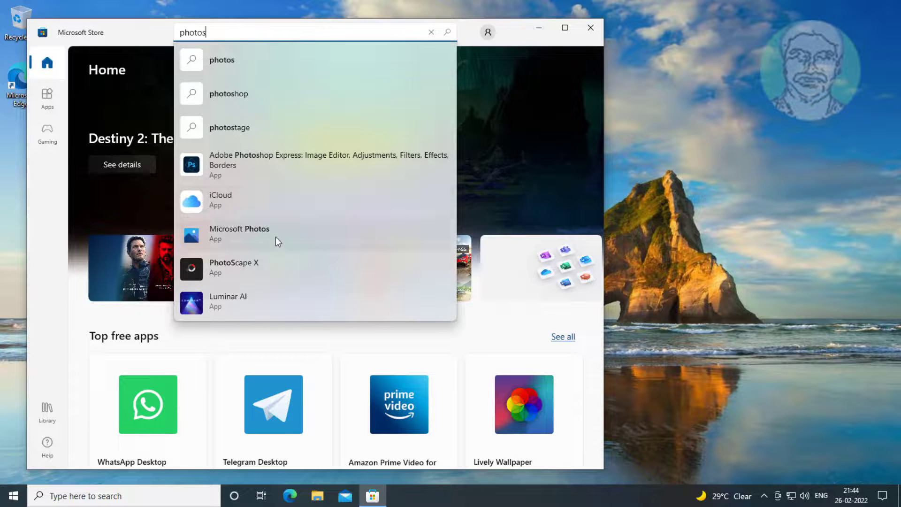
{"action": "left_click", "coordinate": [240, 233]}
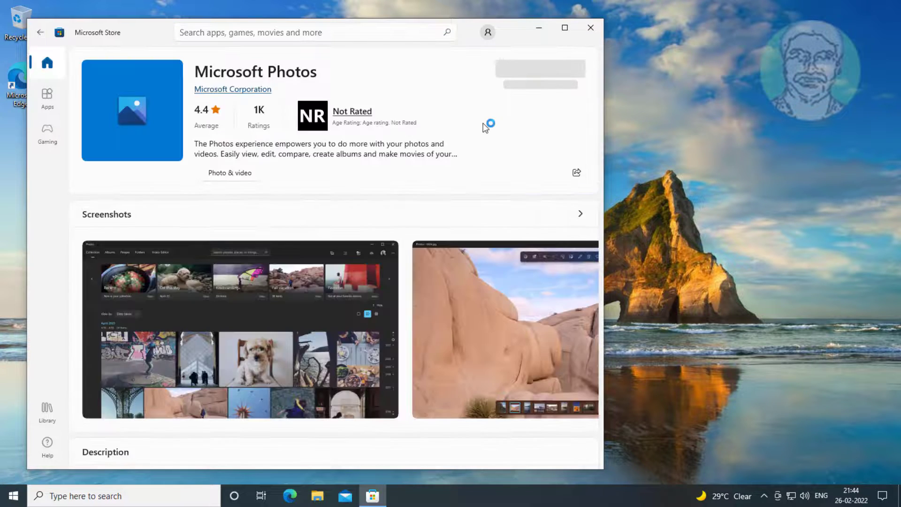